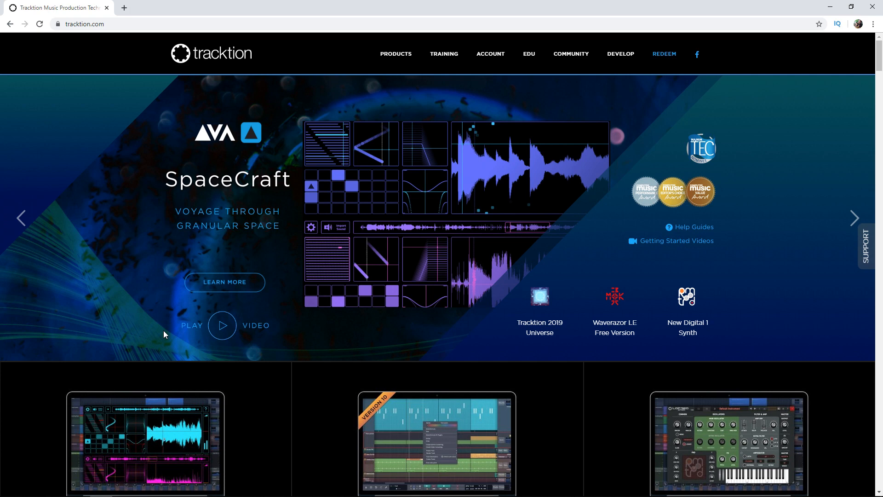
Step: Reach the free T7 DAW product page from the Products menu's Free section
{"action": "left_click", "coordinate": [395, 54]}
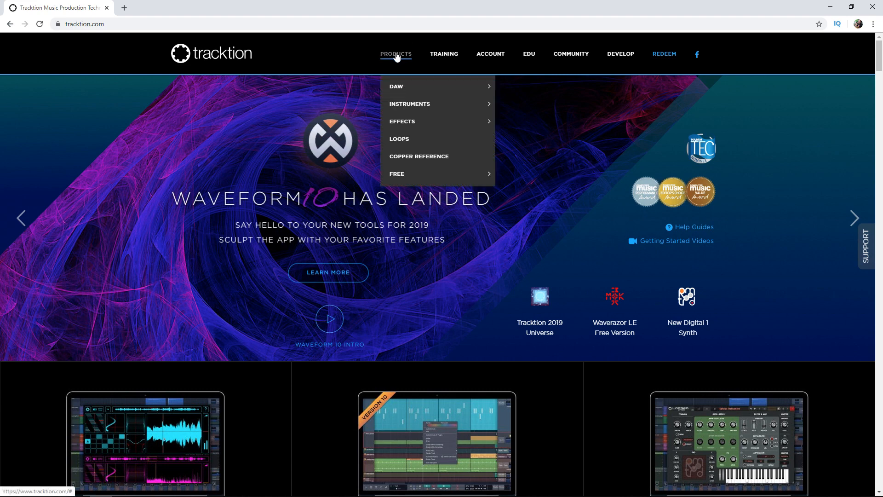
{"action": "mouse_move", "coordinate": [395, 180]}
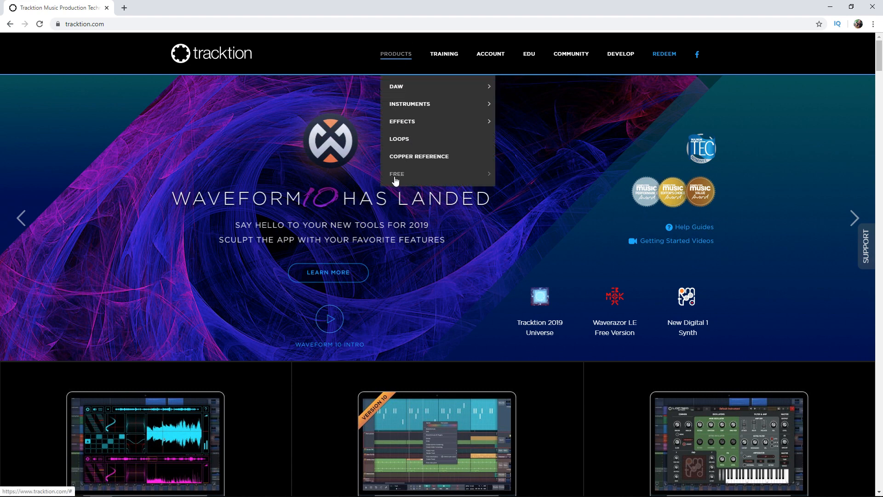
{"action": "mouse_move", "coordinate": [397, 180]}
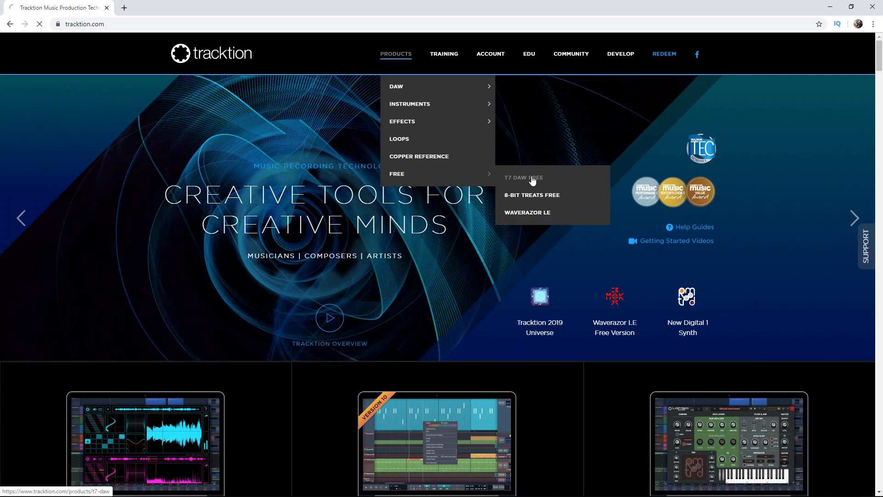
{"action": "left_click", "coordinate": [523, 178]}
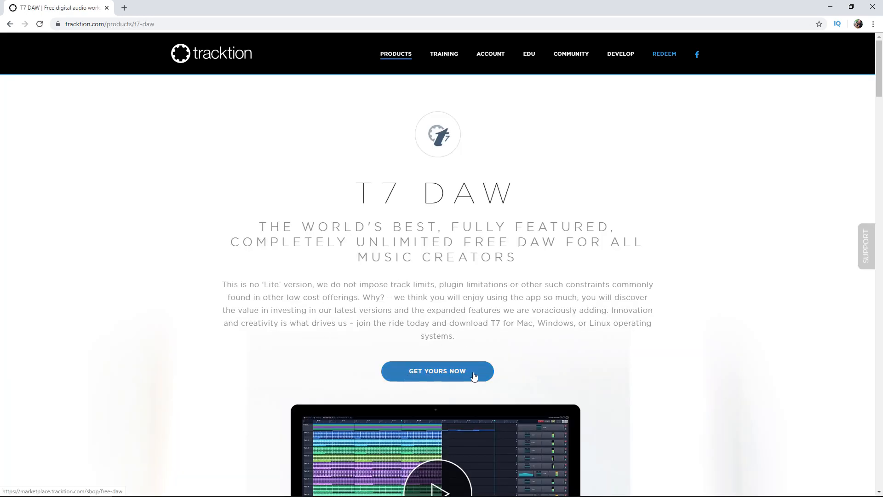
Step: Request the free download via Get Yours Now and submit the account form
{"action": "left_click", "coordinate": [438, 371]}
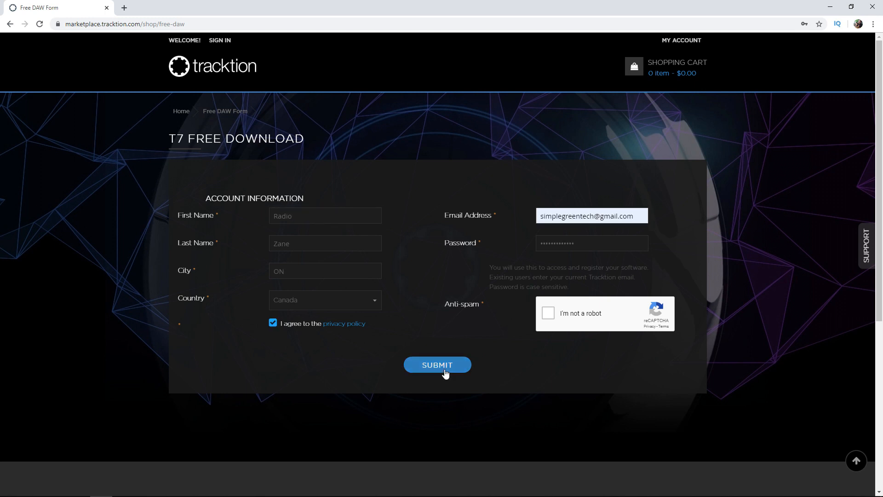
{"action": "left_click", "coordinate": [438, 364]}
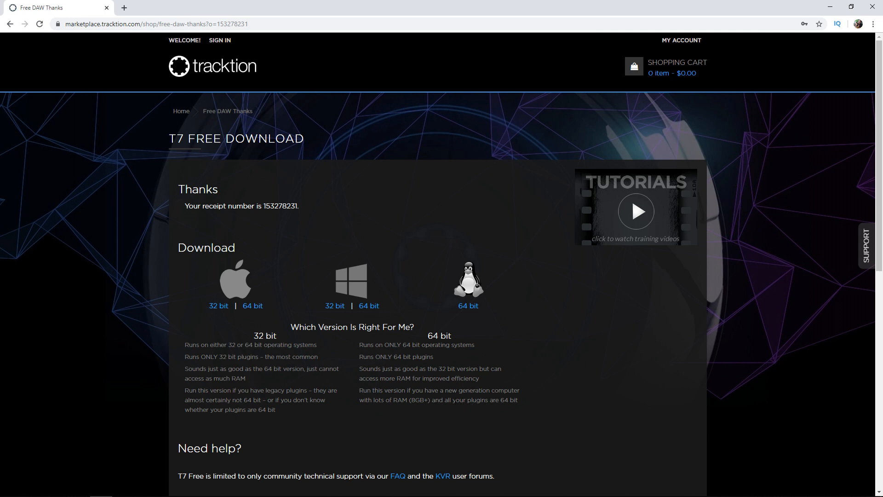
{"action": "mouse_move", "coordinate": [185, 314]}
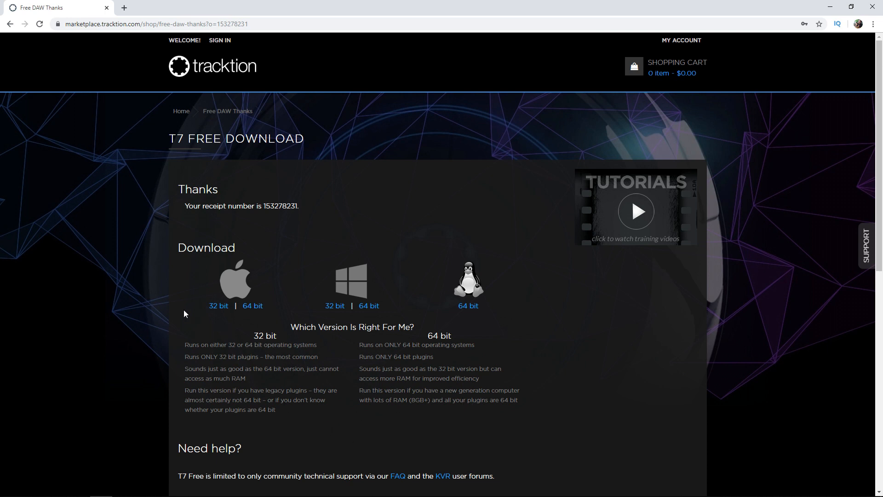
{"action": "mouse_move", "coordinate": [248, 309]}
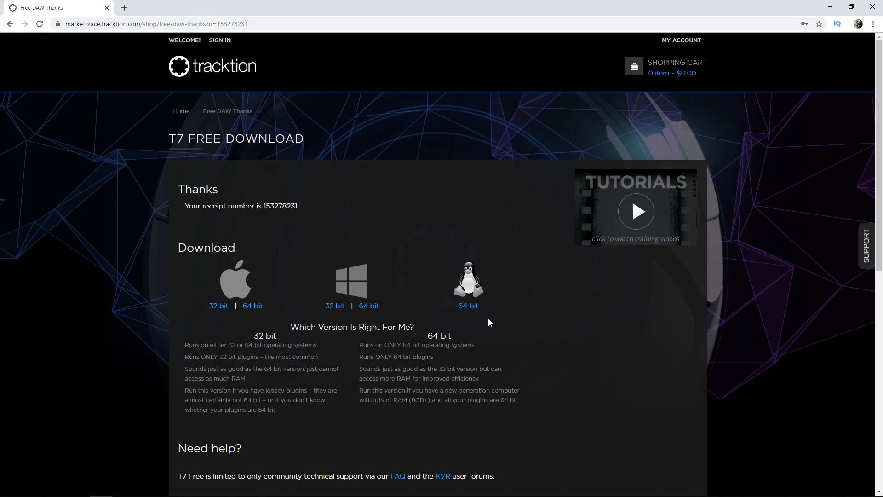
{"action": "mouse_move", "coordinate": [476, 293]}
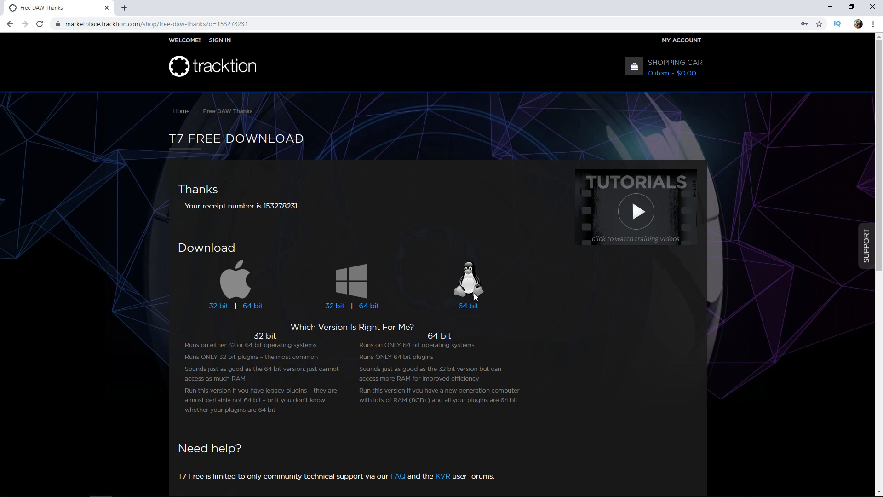
Step: Scroll the thank-you page to the Mac, Windows and Linux download links
{"action": "scroll", "scroll_direction": "down", "scroll_amount": 3}
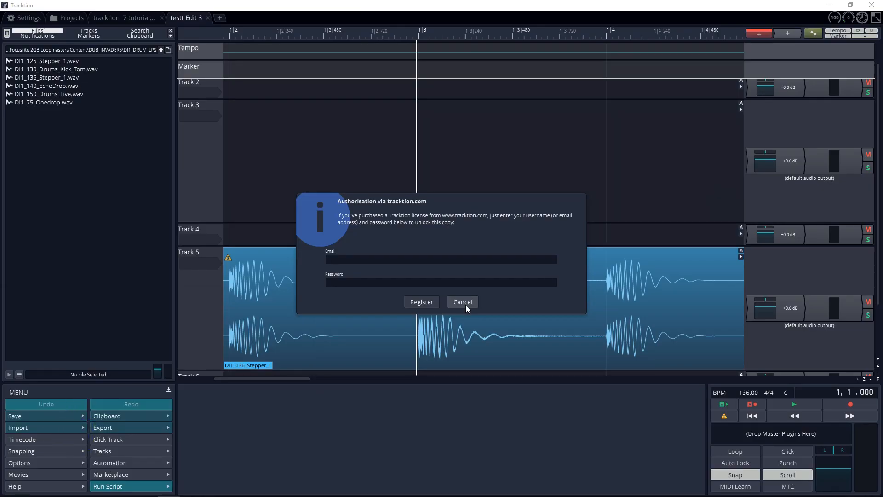
Step: Focus the Email field of the tracktion.com authorisation dialog, ready for credentials
{"action": "left_click", "coordinate": [441, 259]}
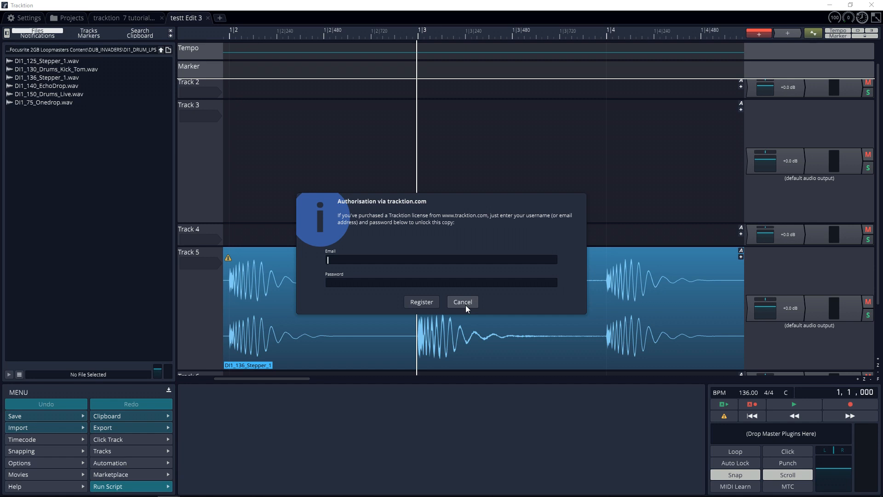